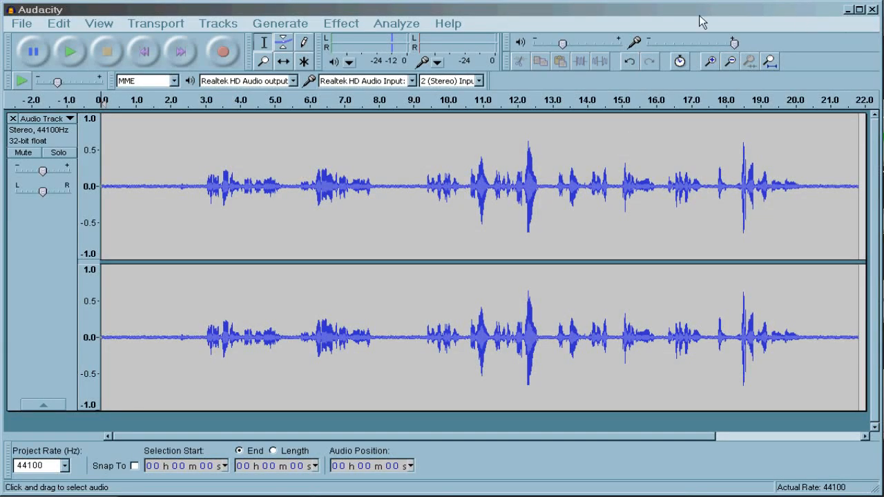
View the program's version information from the Help menu and stop playback.
left_click(447, 22)
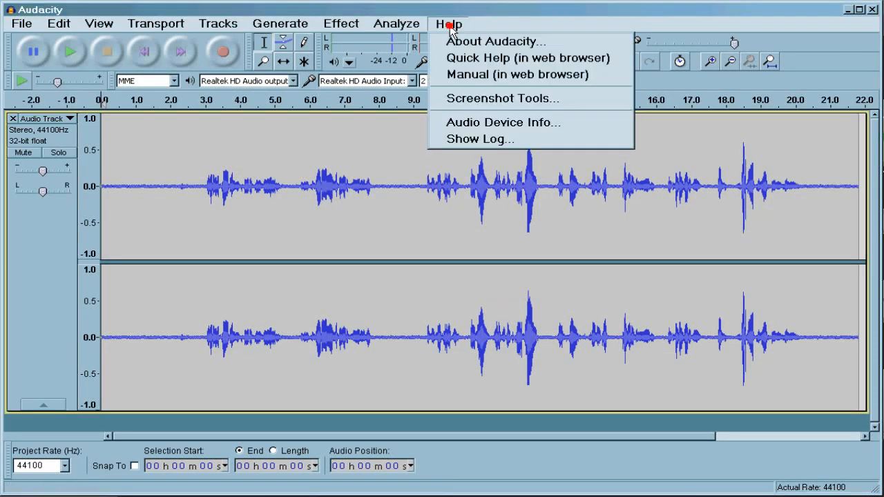
left_click(448, 23)
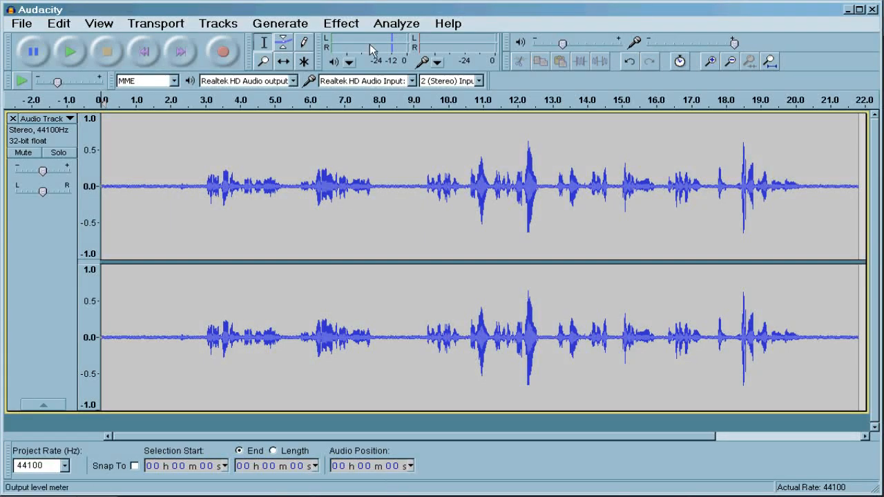
left_click(448, 23)
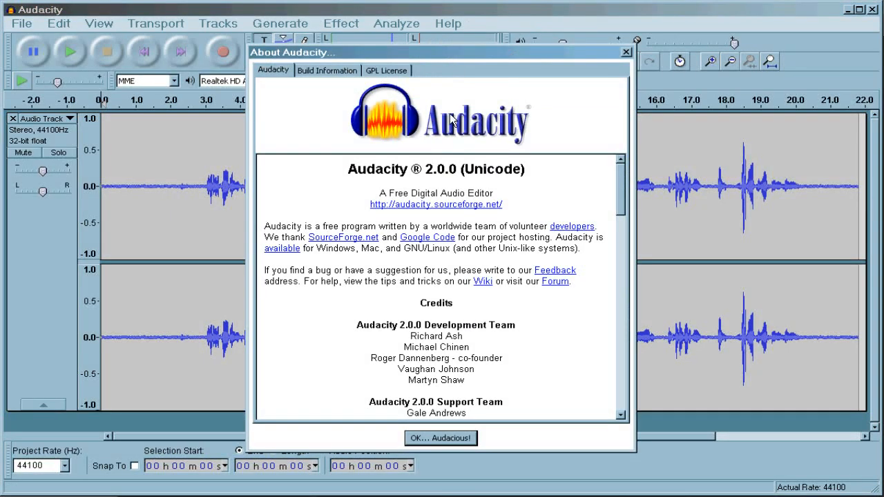
mouse_move(517, 150)
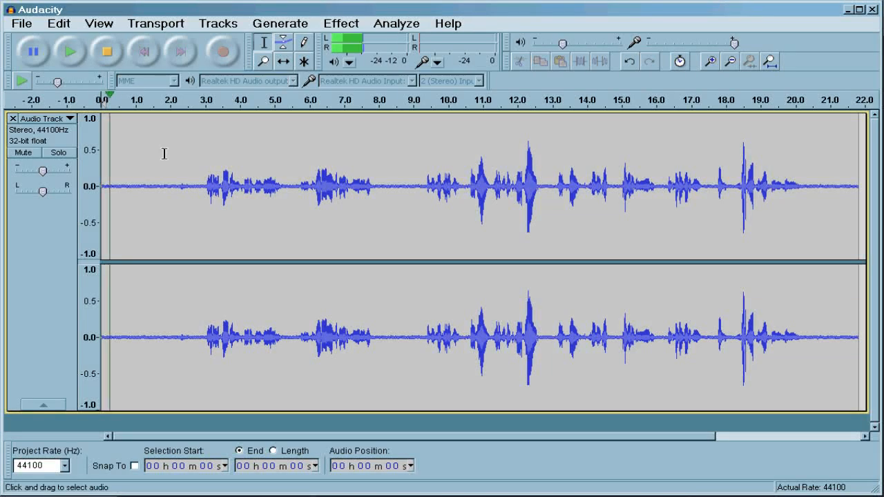
left_click(178, 187)
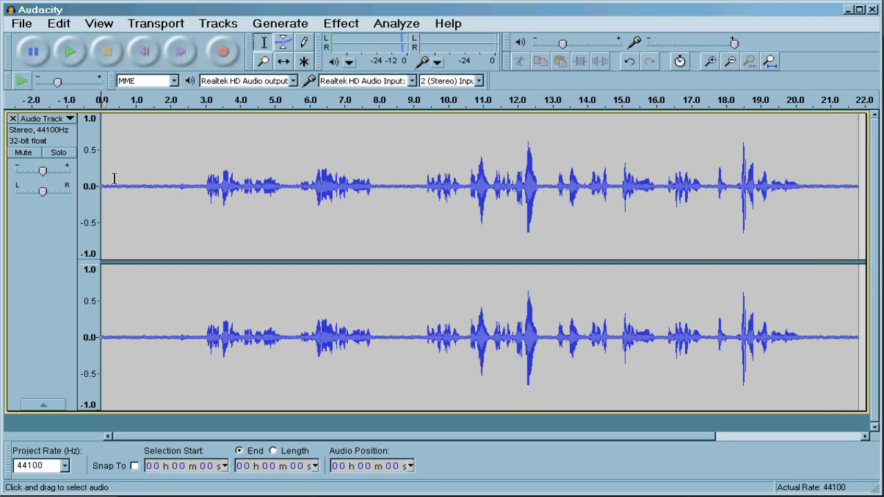
Select the noise-only stretch before the speech and capture it as the noise profile.
left_click_drag(119, 186, 145, 186)
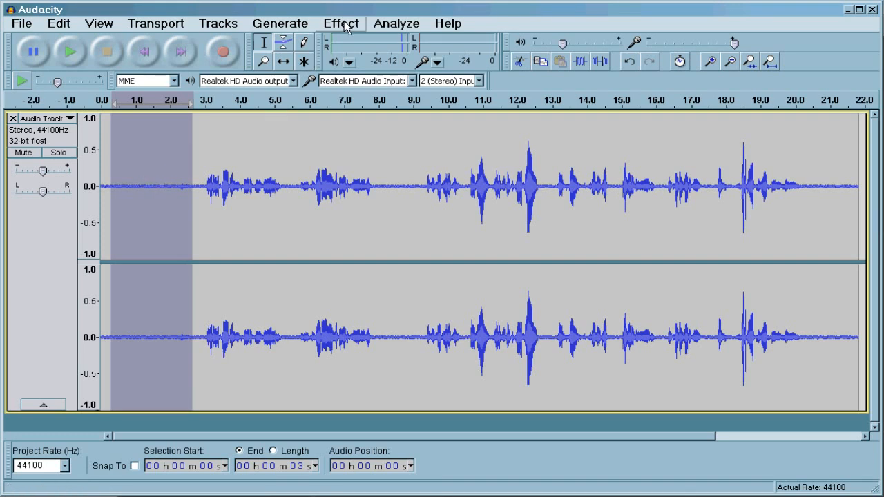
left_click(340, 23)
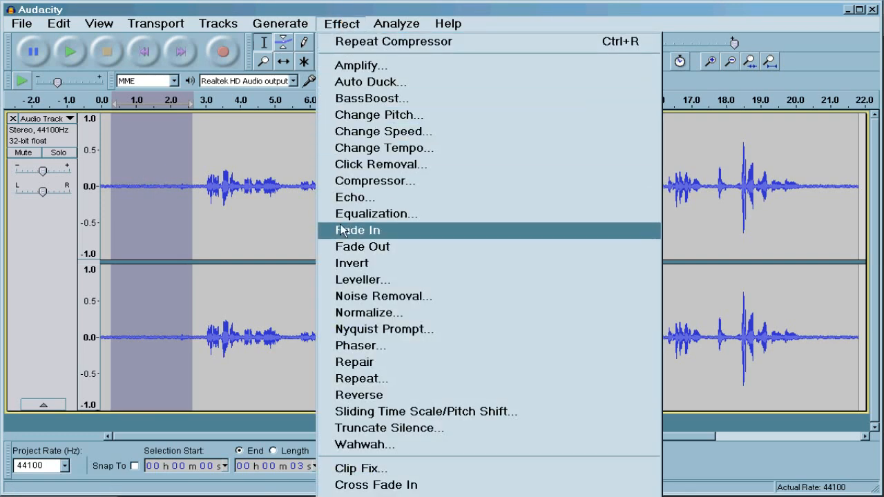
mouse_move(383, 296)
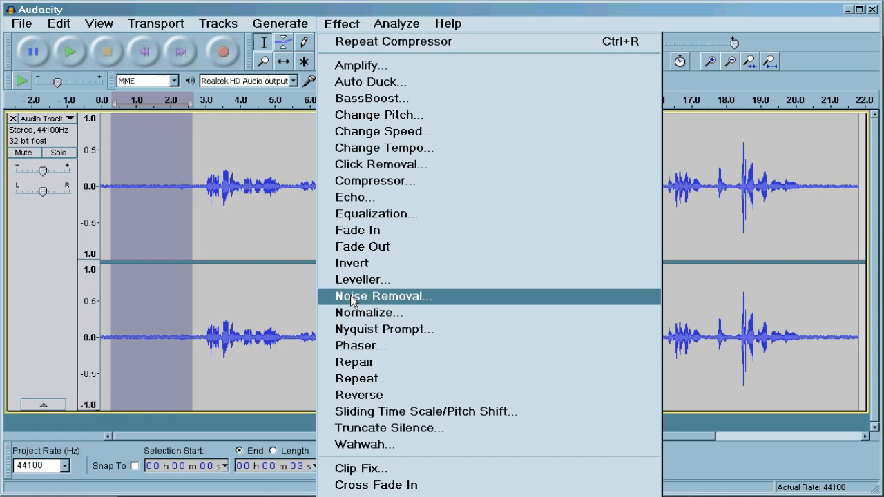
left_click(383, 296)
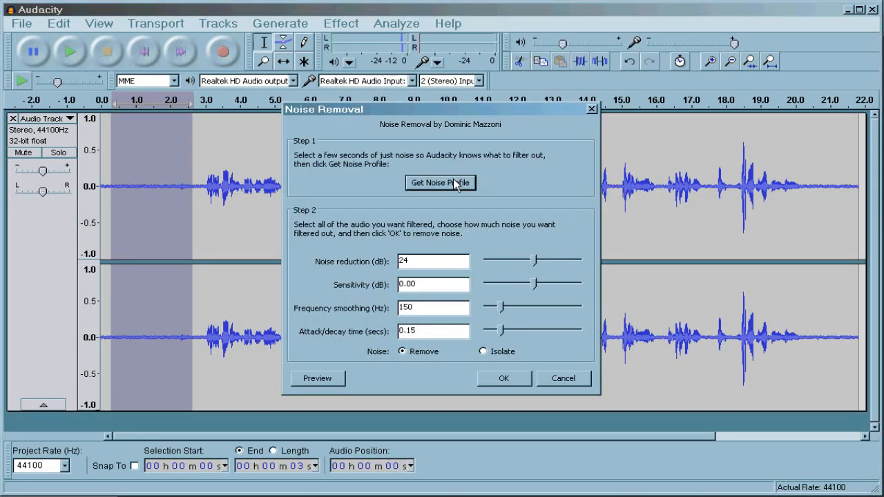
left_click(503, 377)
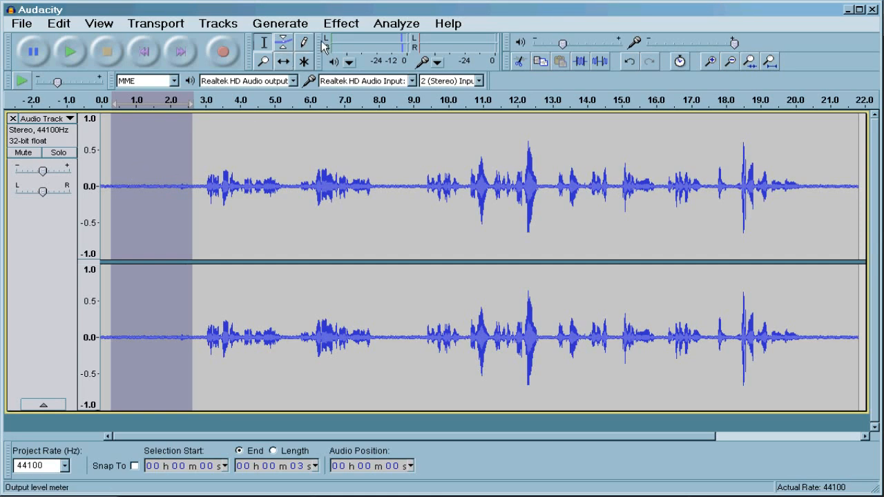
Apply Noise Removal with 24 dB reduction across the whole recording.
left_click(340, 24)
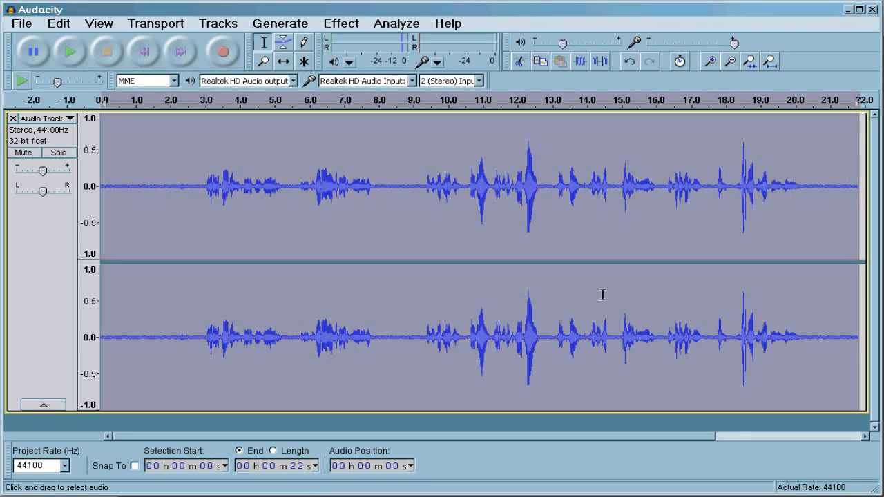
left_click(340, 23)
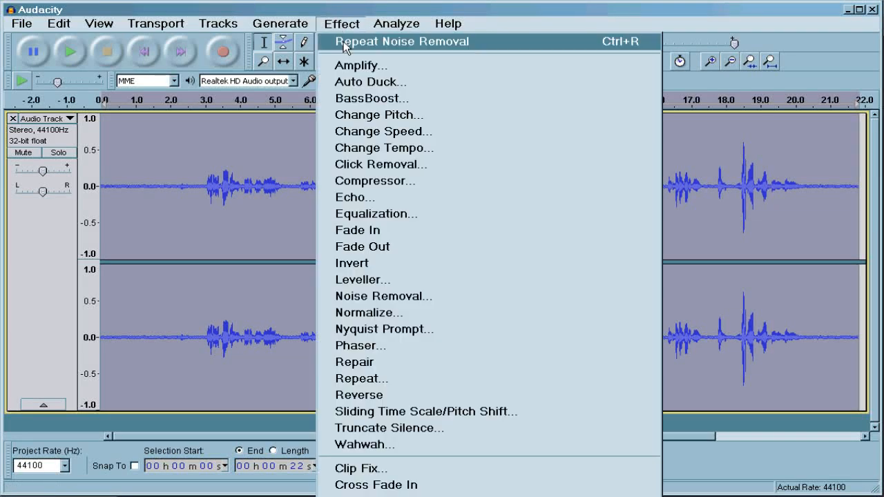
left_click(383, 296)
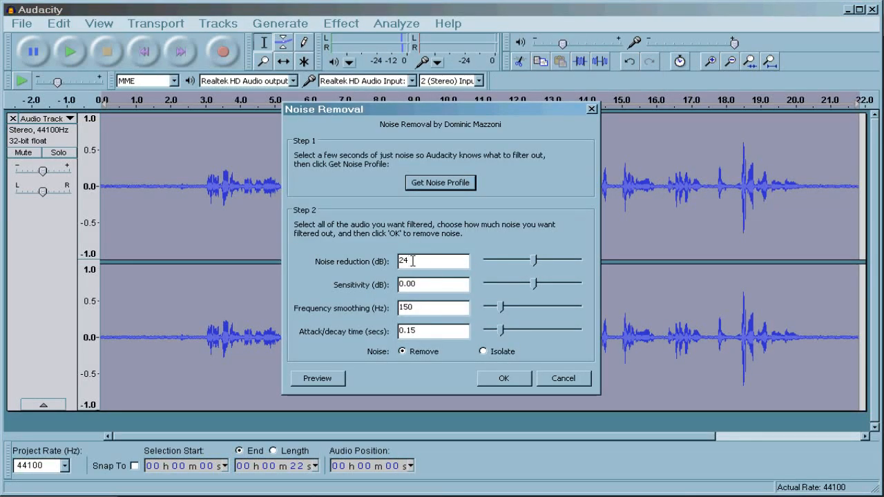
mouse_move(412, 304)
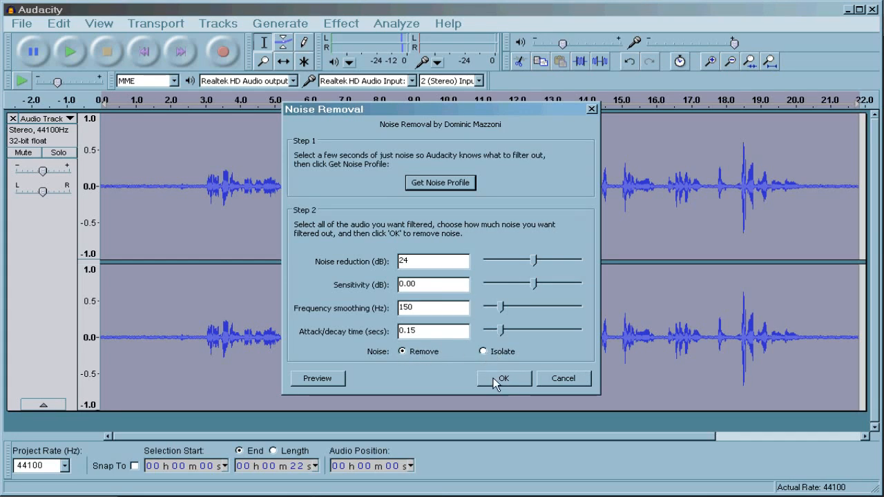
left_click(503, 378)
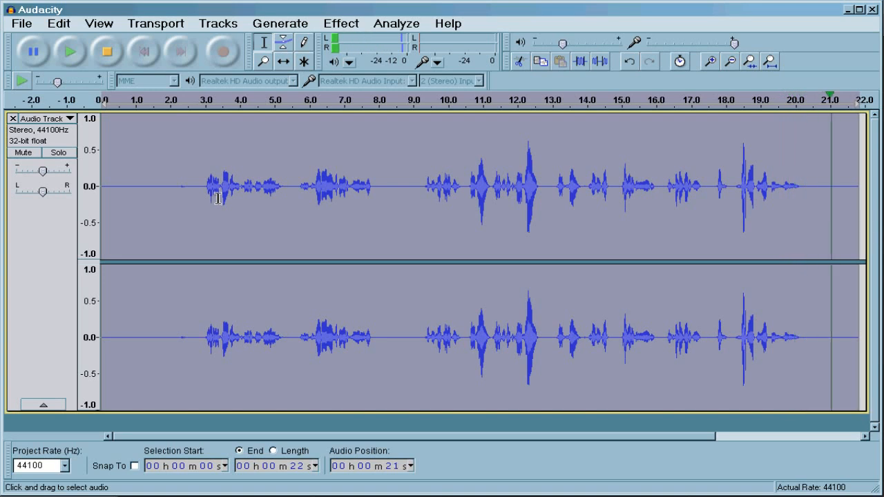
After auditioning the noise-cleaned audio, open the Effect menu again.
left_click(341, 23)
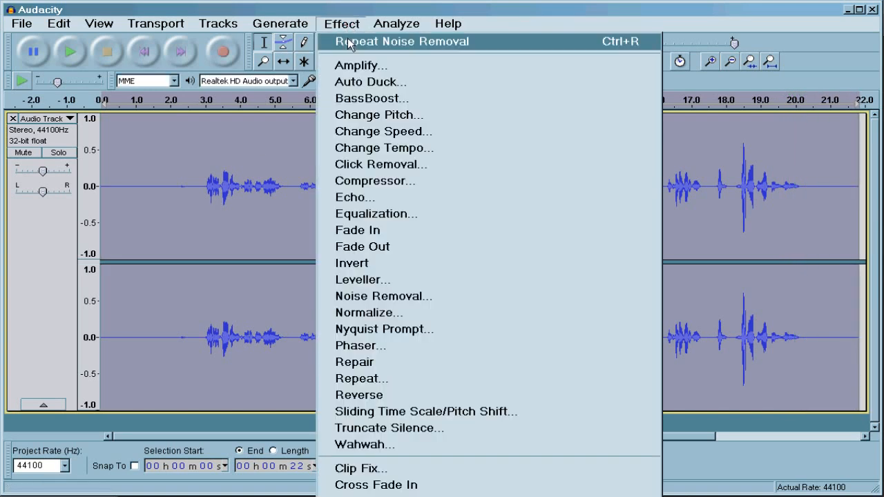
Compress the recording with a -17 dB threshold and a 4:1 ratio.
left_click(375, 180)
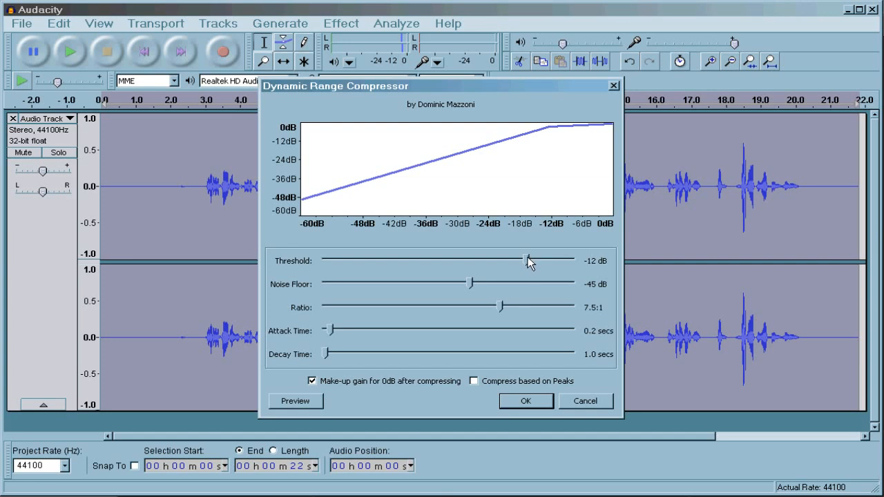
mouse_move(526, 262)
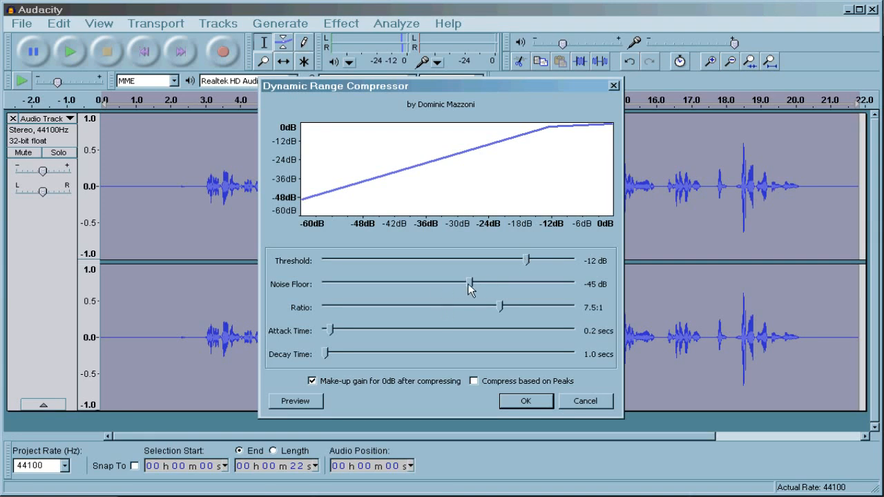
left_click_drag(530, 260, 511, 261)
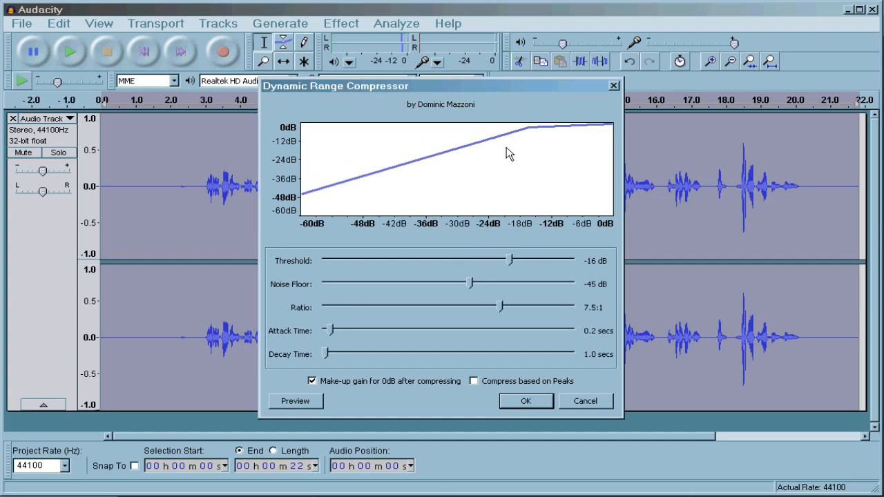
mouse_move(426, 175)
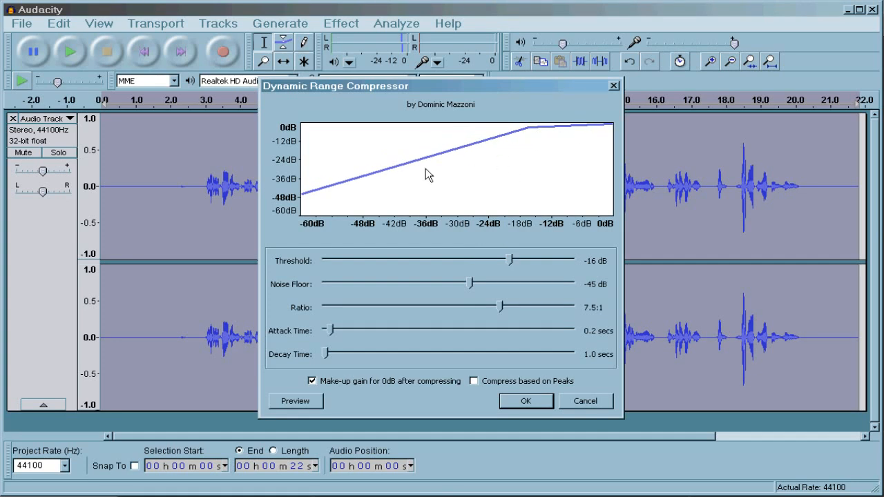
mouse_move(466, 162)
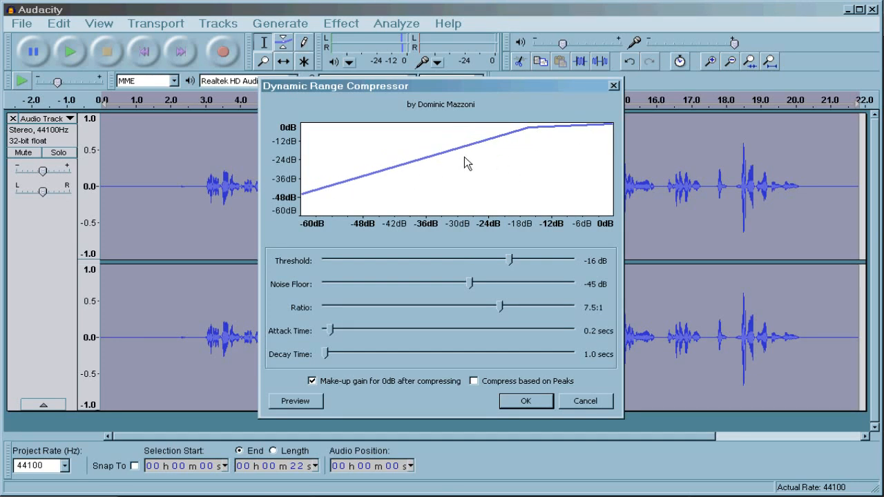
mouse_move(442, 184)
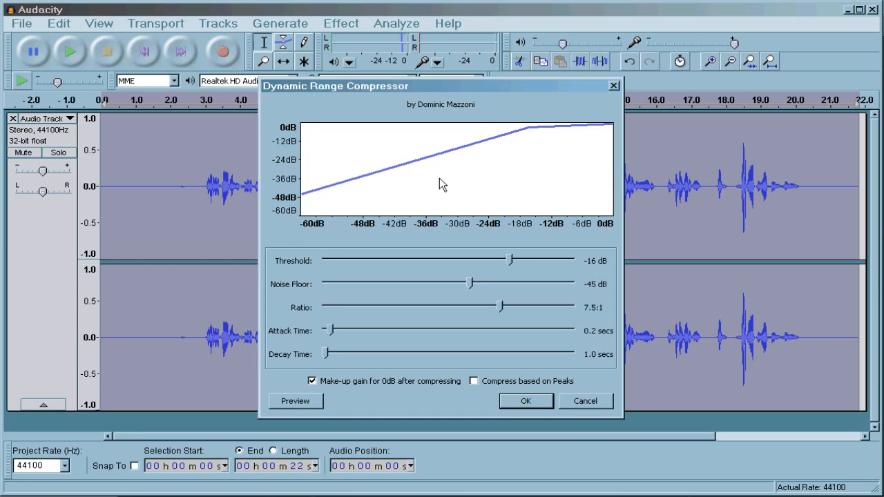
mouse_move(471, 284)
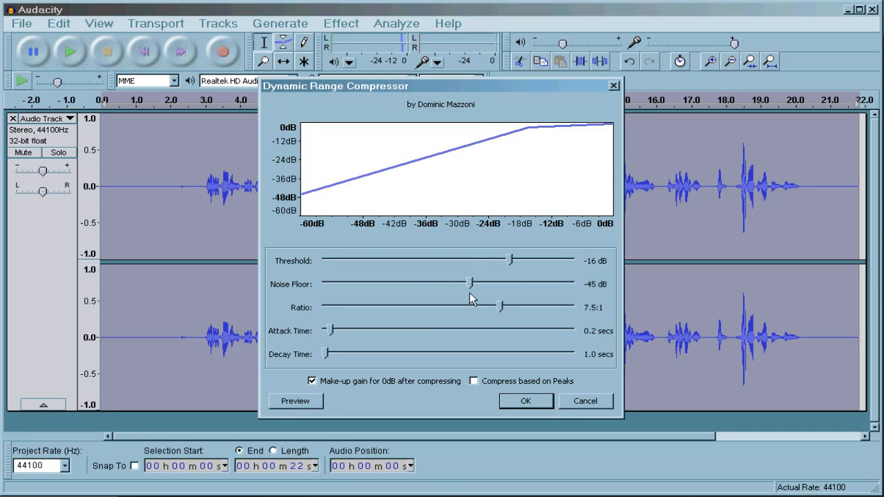
mouse_move(500, 309)
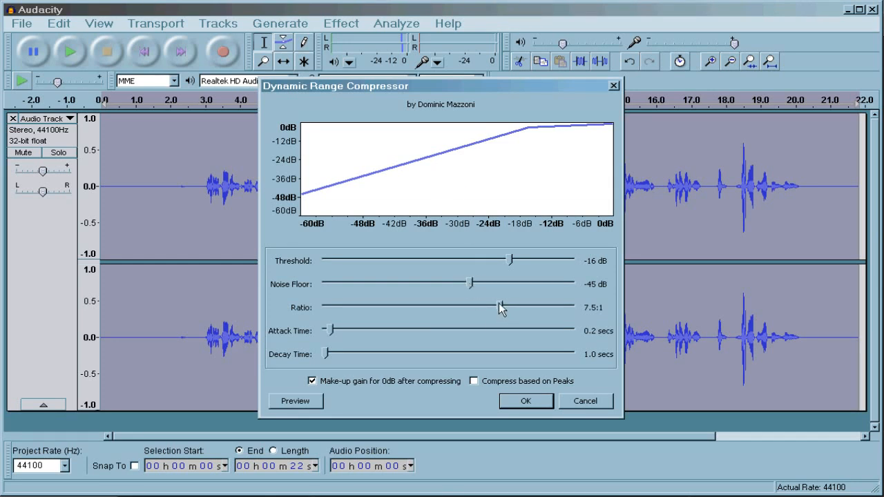
left_click_drag(500, 307, 412, 307)
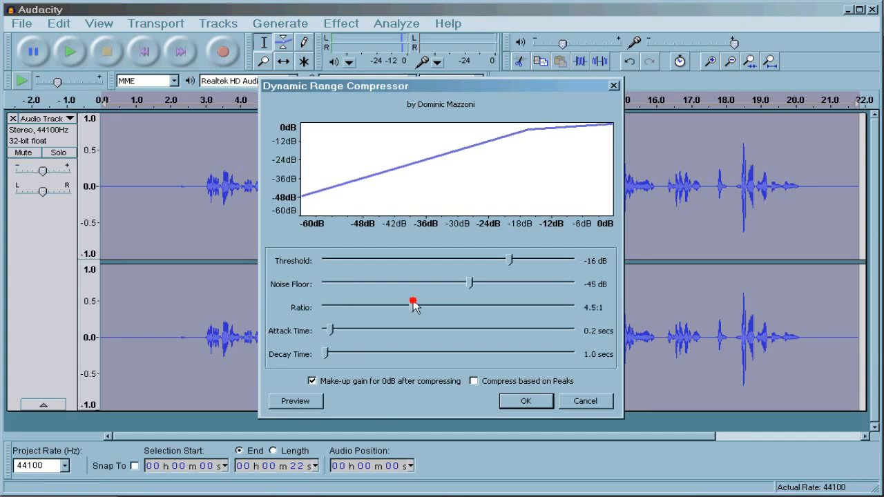
left_click_drag(412, 304, 391, 304)
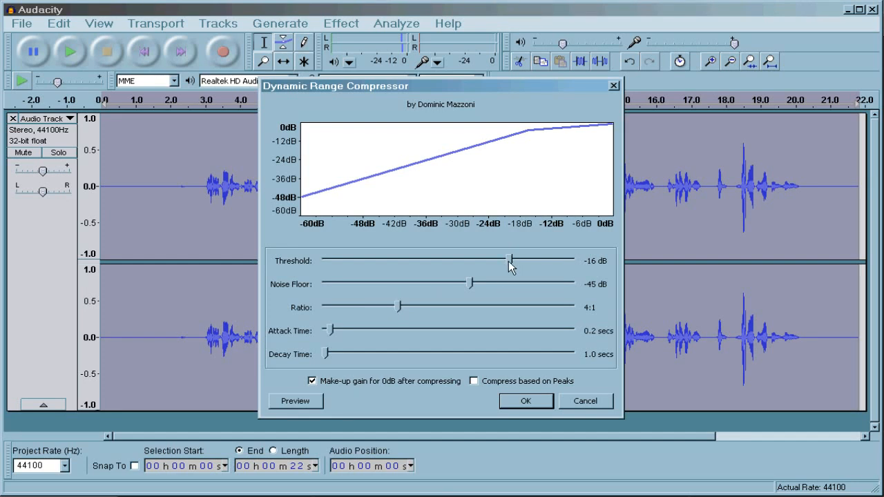
left_click_drag(510, 261, 507, 261)
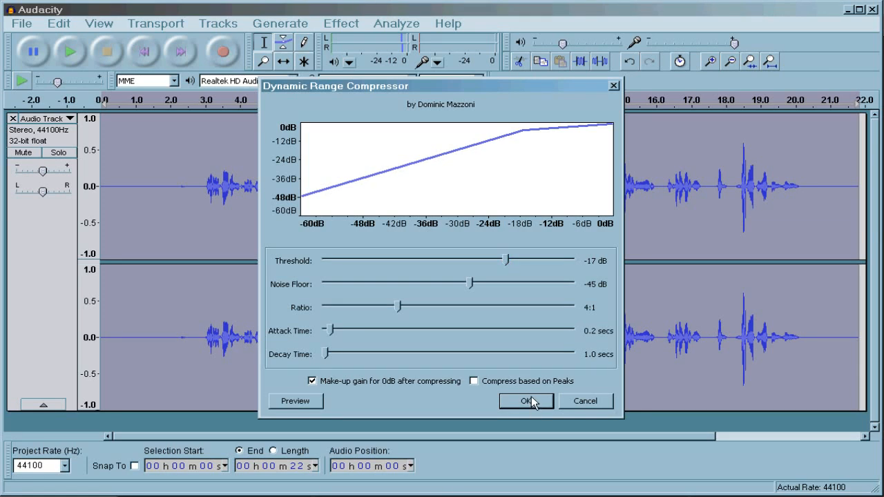
left_click(525, 401)
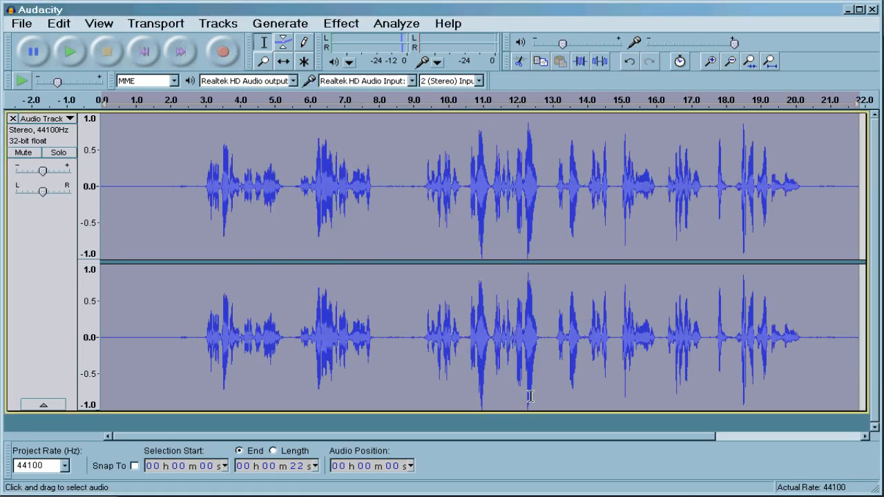
mouse_move(364, 178)
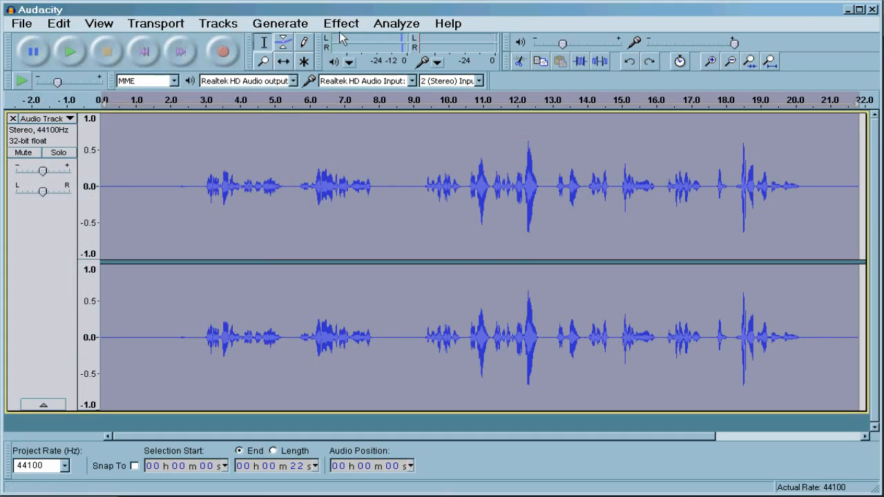
left_click(341, 23)
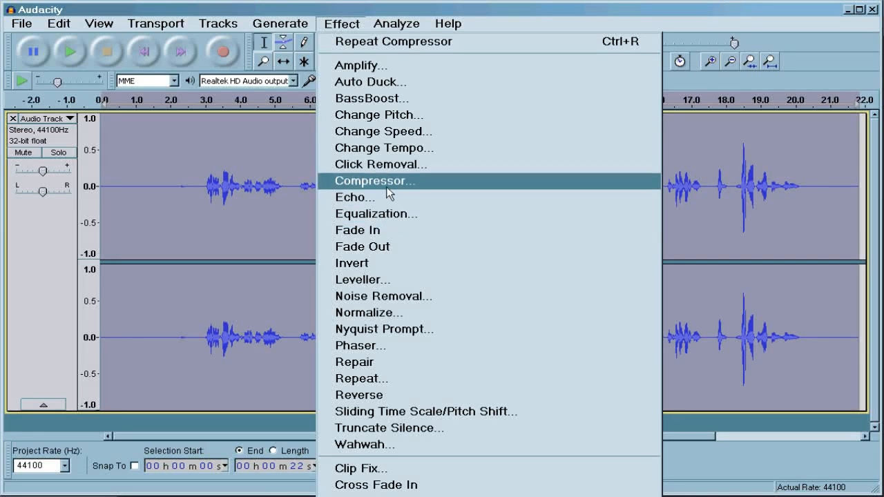
left_click(374, 181)
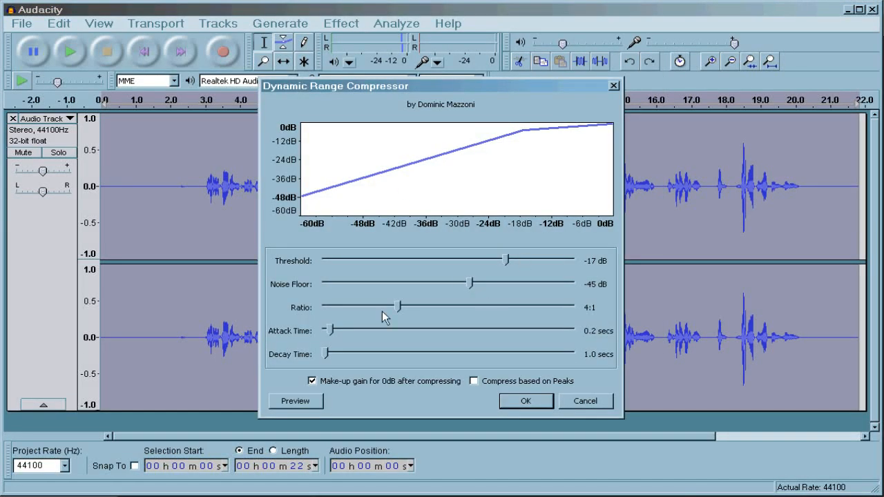
left_click_drag(396, 306, 329, 307)
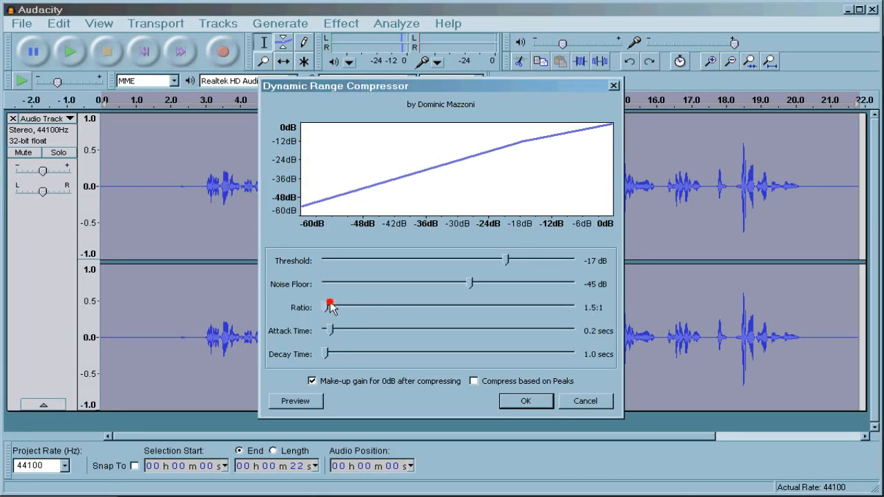
left_click_drag(330, 306, 335, 305)
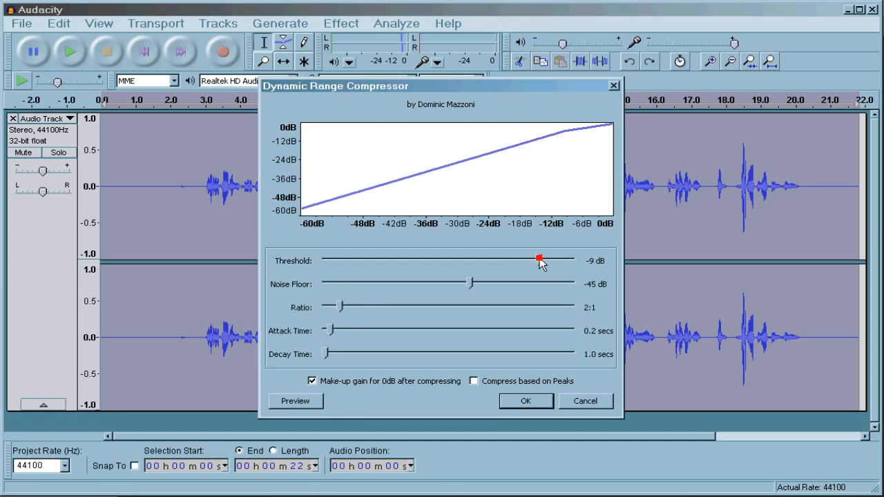
left_click_drag(540, 261, 528, 261)
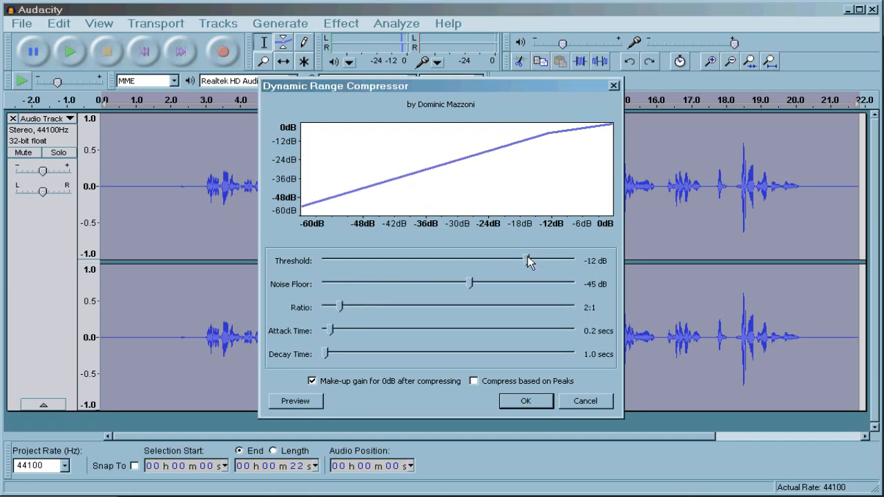
left_click(525, 401)
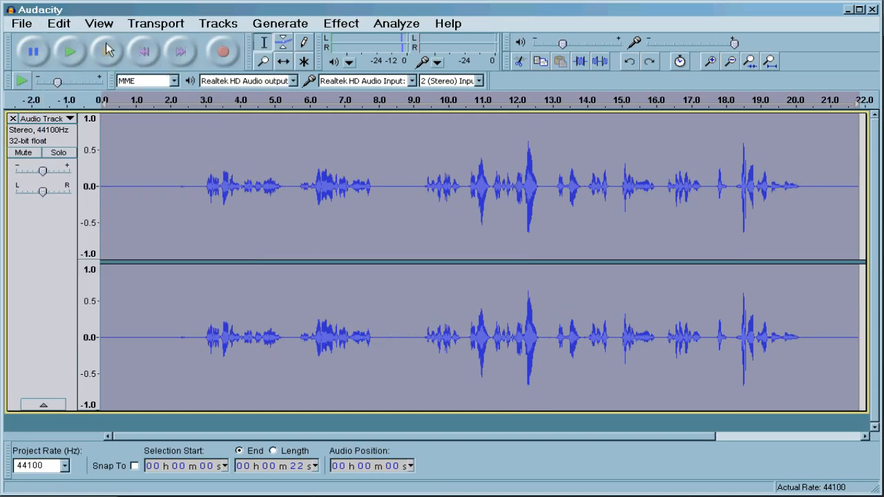
Apply the Leveller at the Heaviest degree, then play back the levelled recording.
left_click(340, 23)
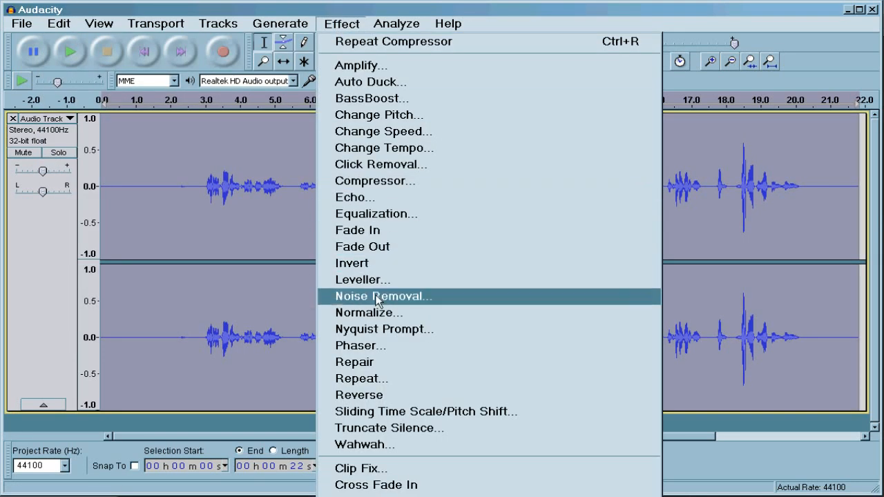
left_click(362, 280)
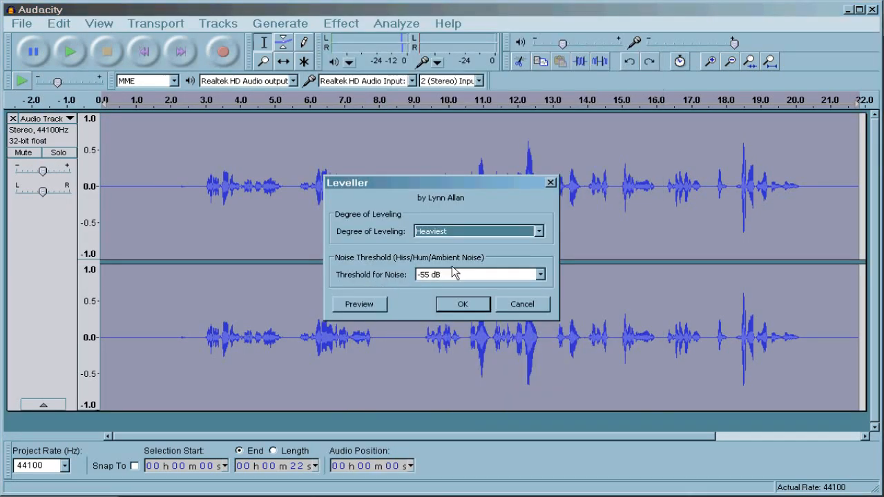
left_click(540, 274)
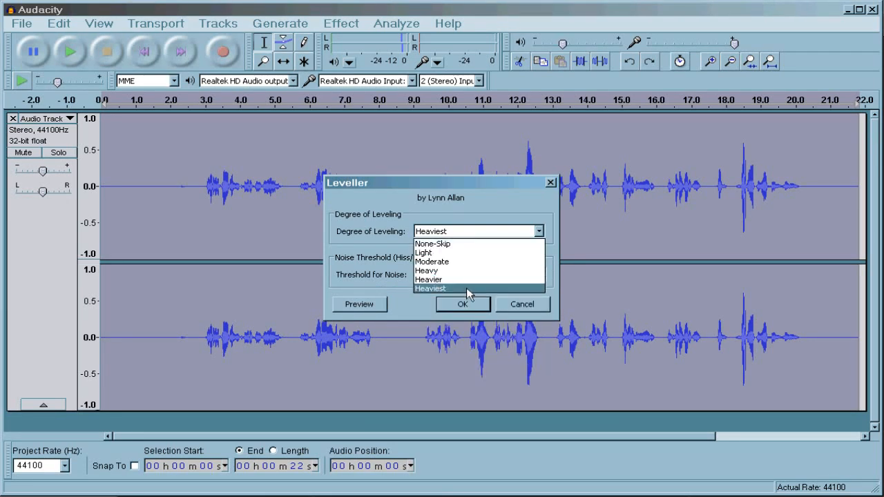
left_click(430, 288)
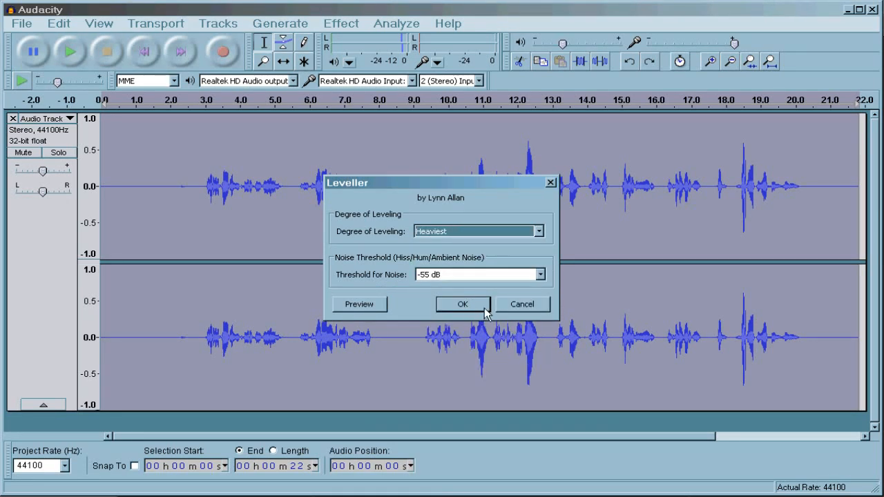
left_click(462, 304)
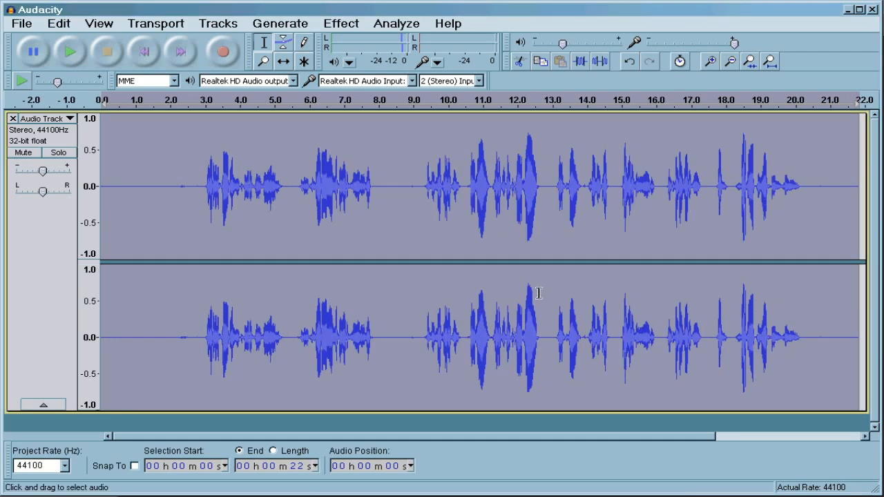
left_click(69, 51)
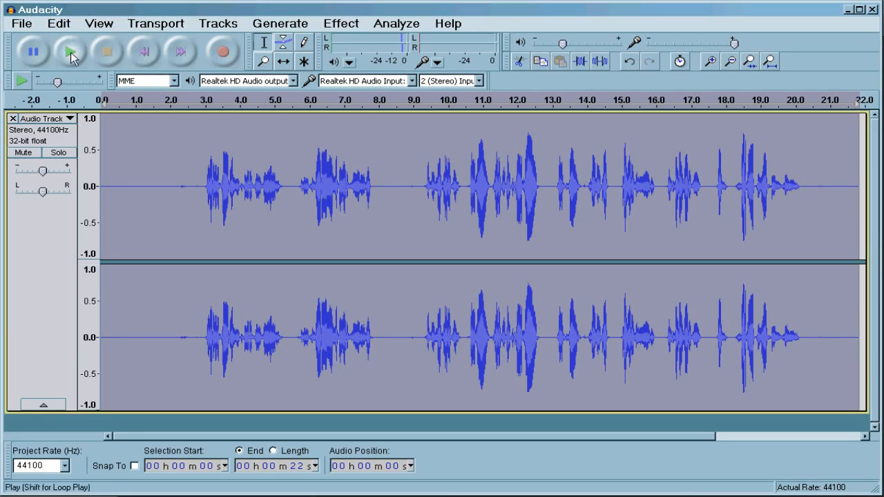
left_click(69, 51)
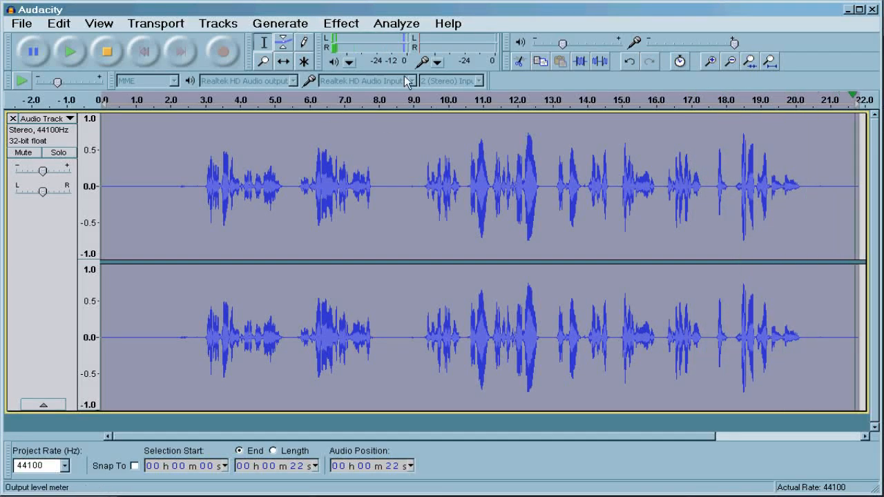
Compress with a 2.5:1 ratio and -12 dB threshold, then stop playback of the result.
left_click(341, 24)
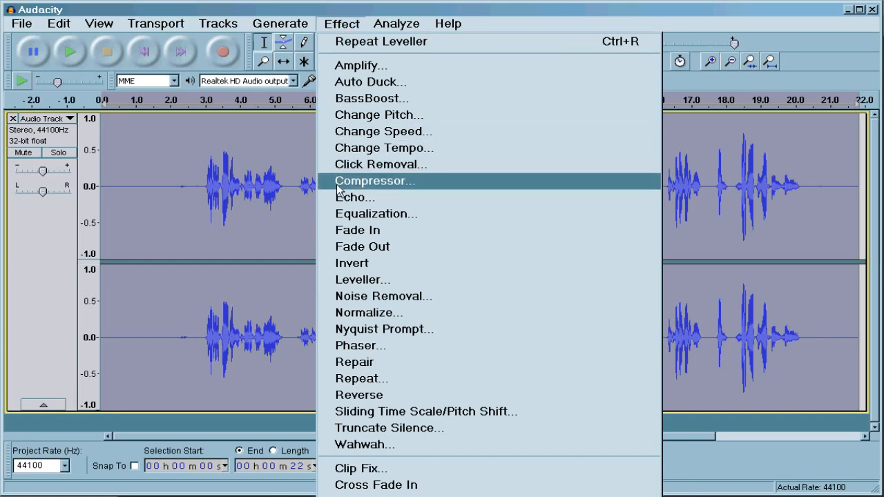
left_click(375, 181)
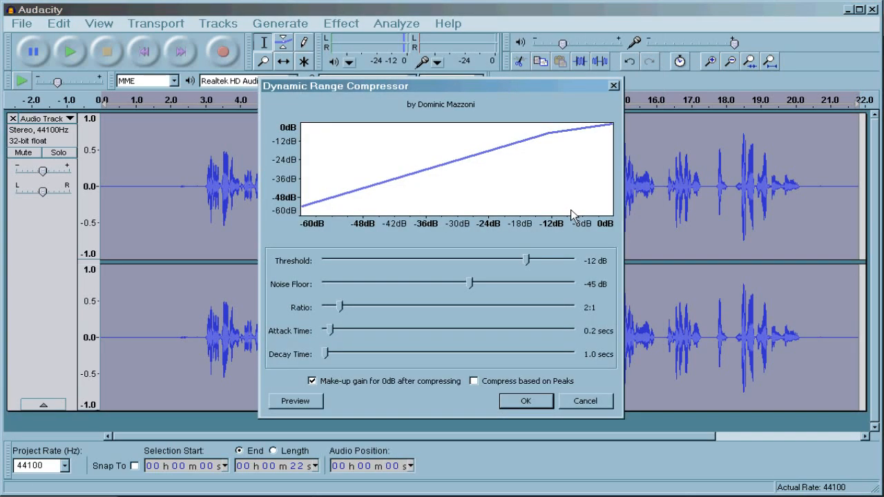
mouse_move(345, 308)
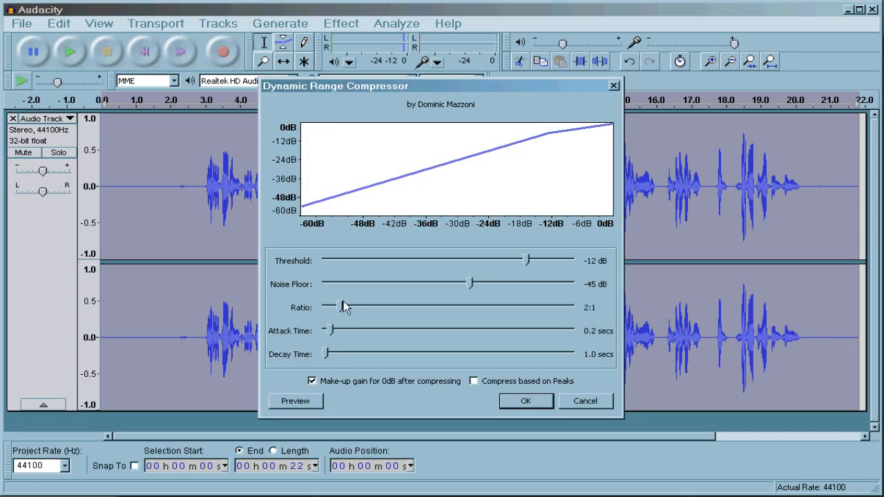
left_click_drag(352, 306, 357, 306)
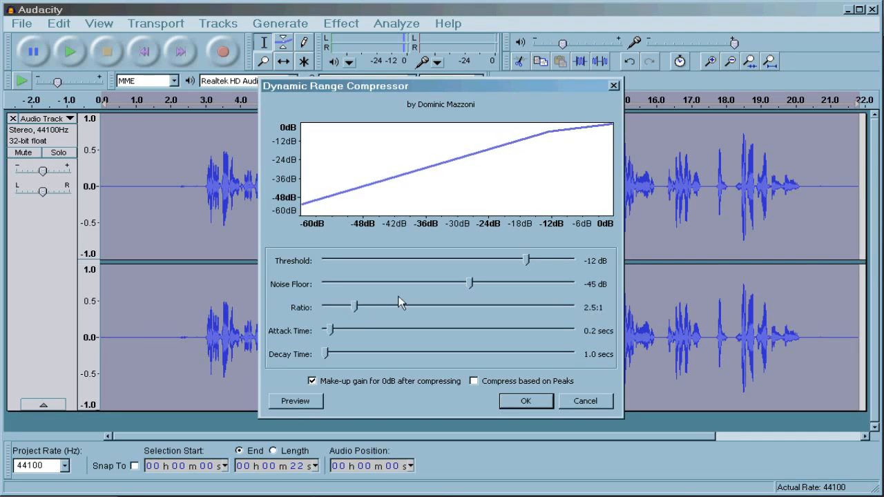
left_click_drag(528, 260, 514, 260)
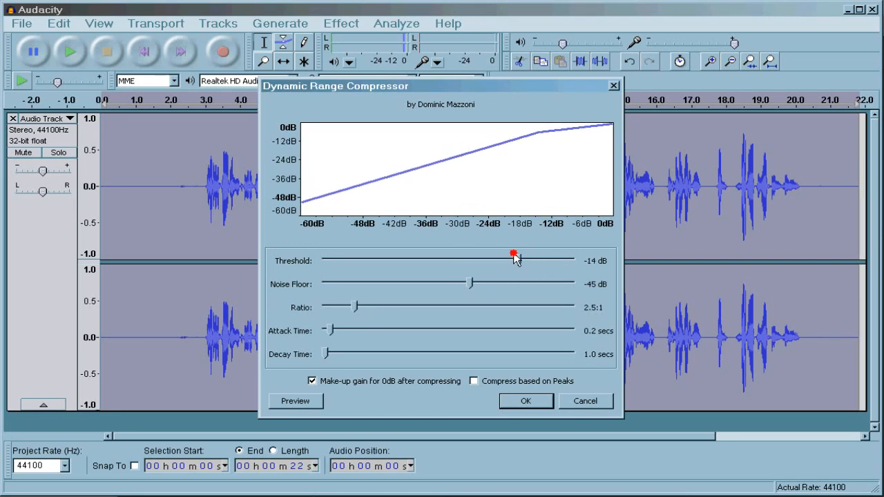
left_click_drag(514, 260, 532, 260)
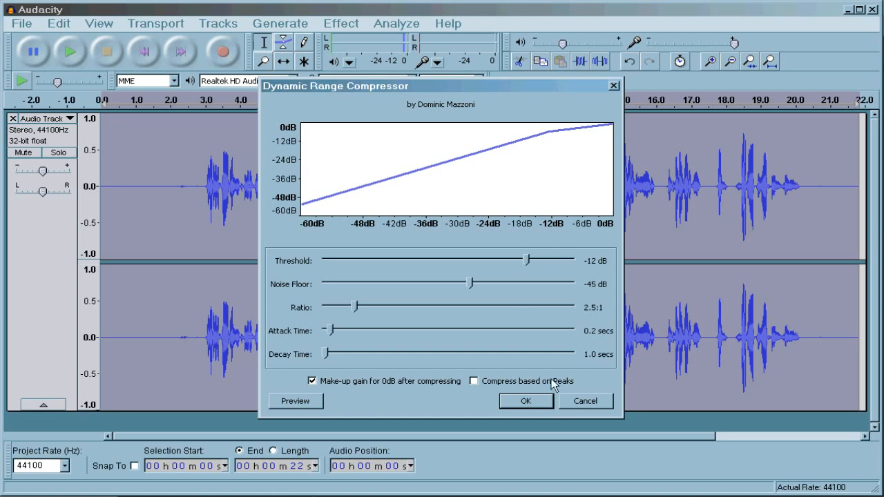
left_click(525, 401)
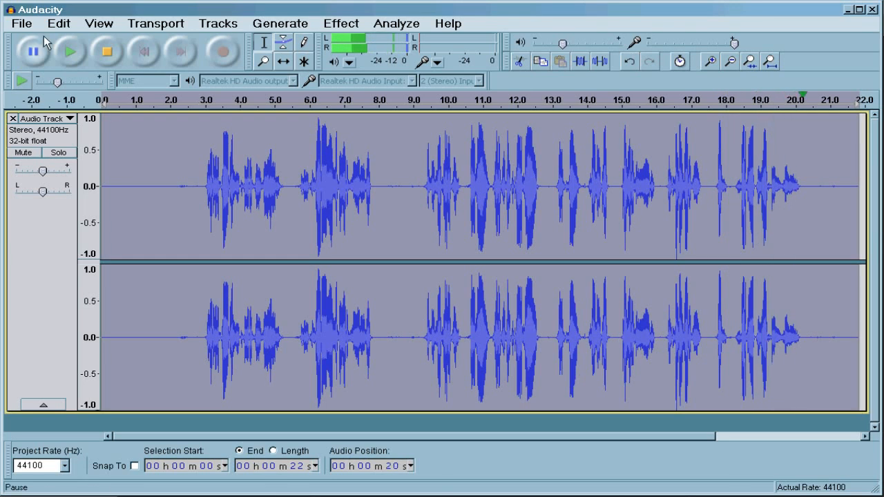
left_click(107, 51)
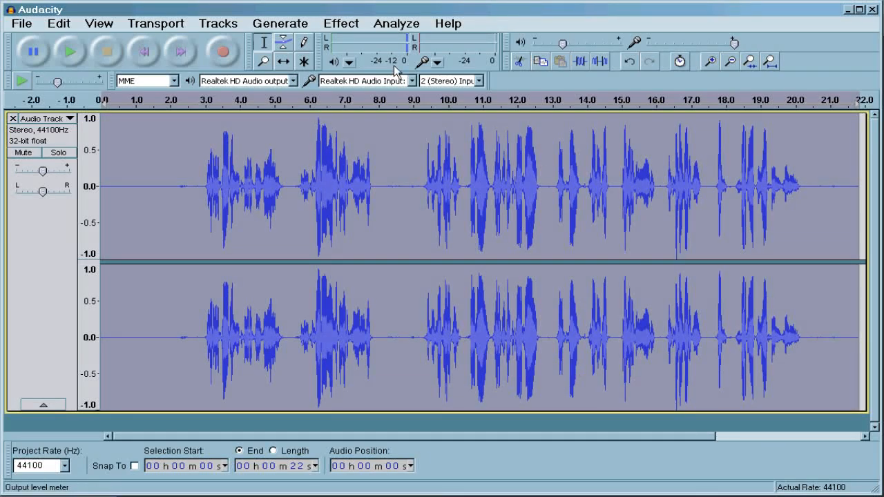
left_click(447, 22)
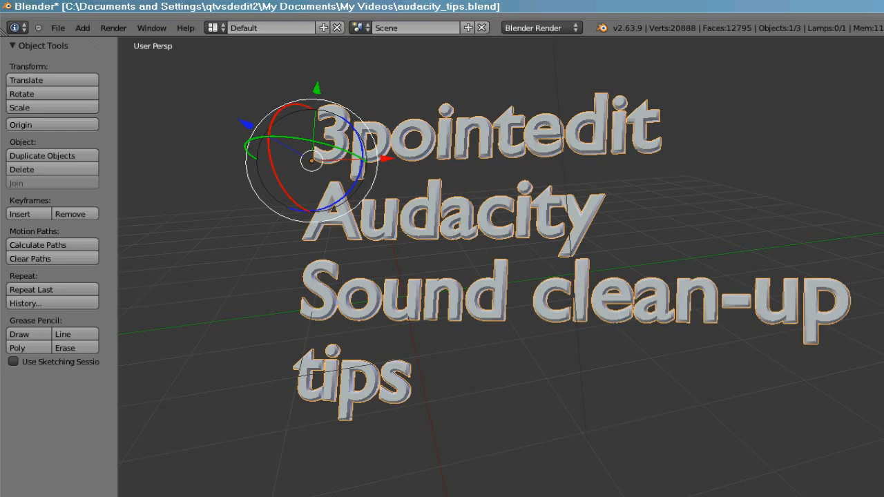
mouse_move(386, 167)
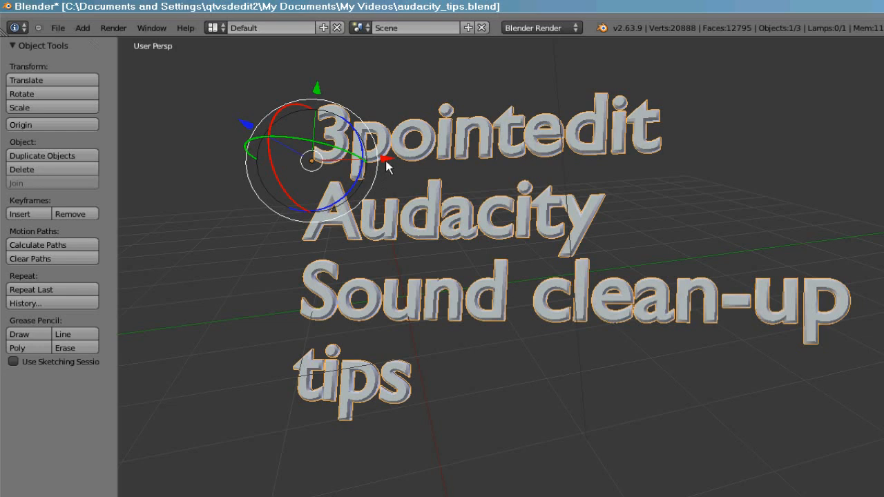